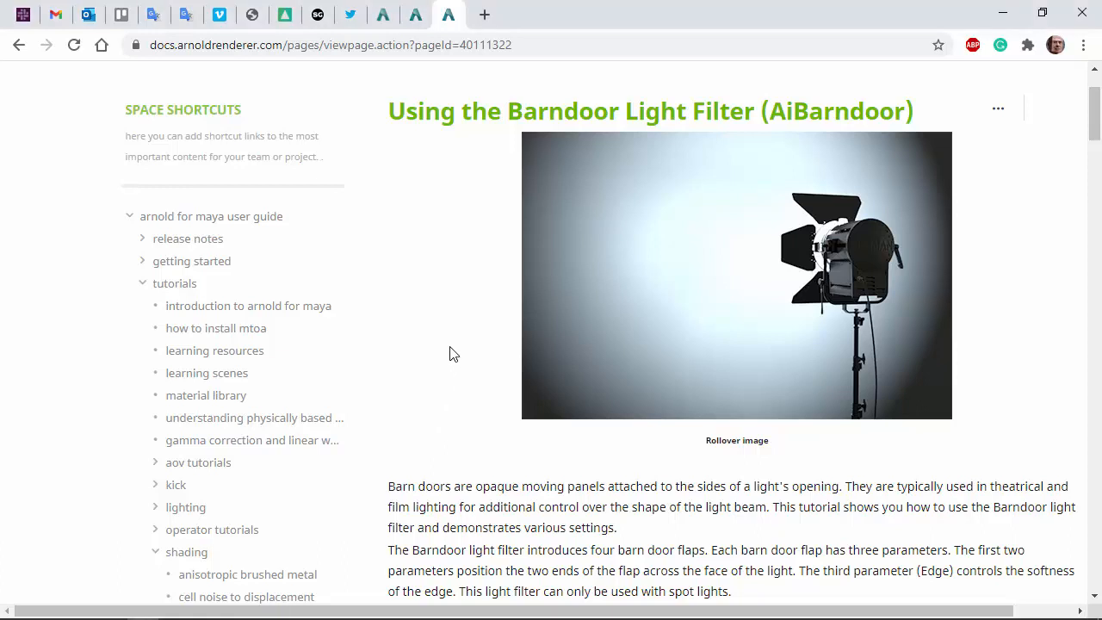
{"action": "mouse_move", "coordinate": [450, 349]}
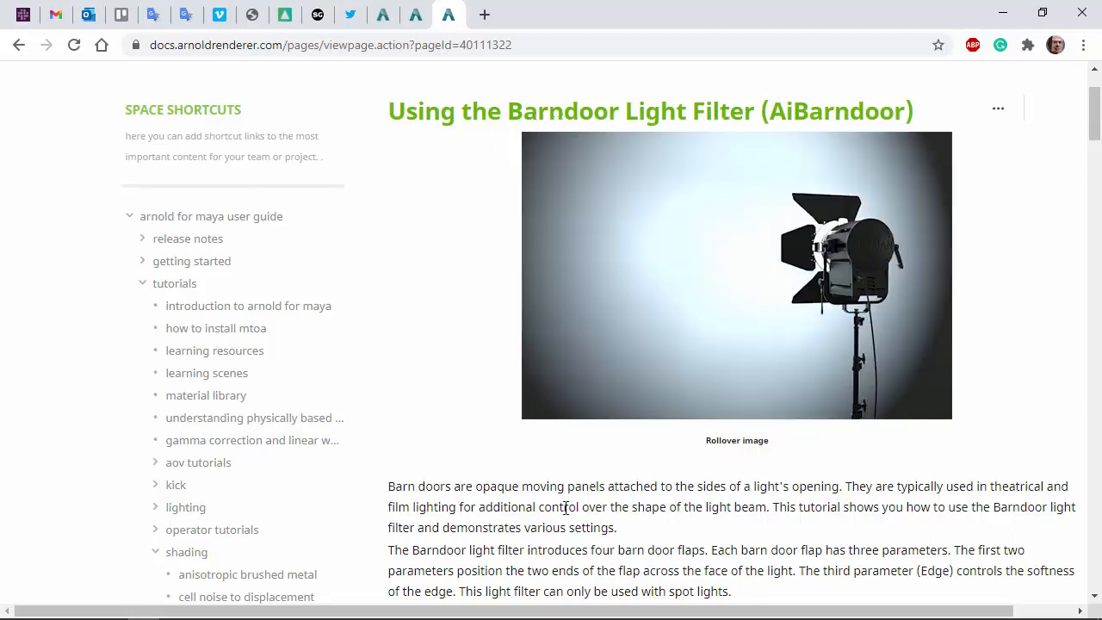
Add a Barndoor light filter, aiBarndoor5, to spotLightShape1's Light Filters.
{"action": "left_click_drag", "start_coordinate": [420, 486], "coordinate": [727, 486]}
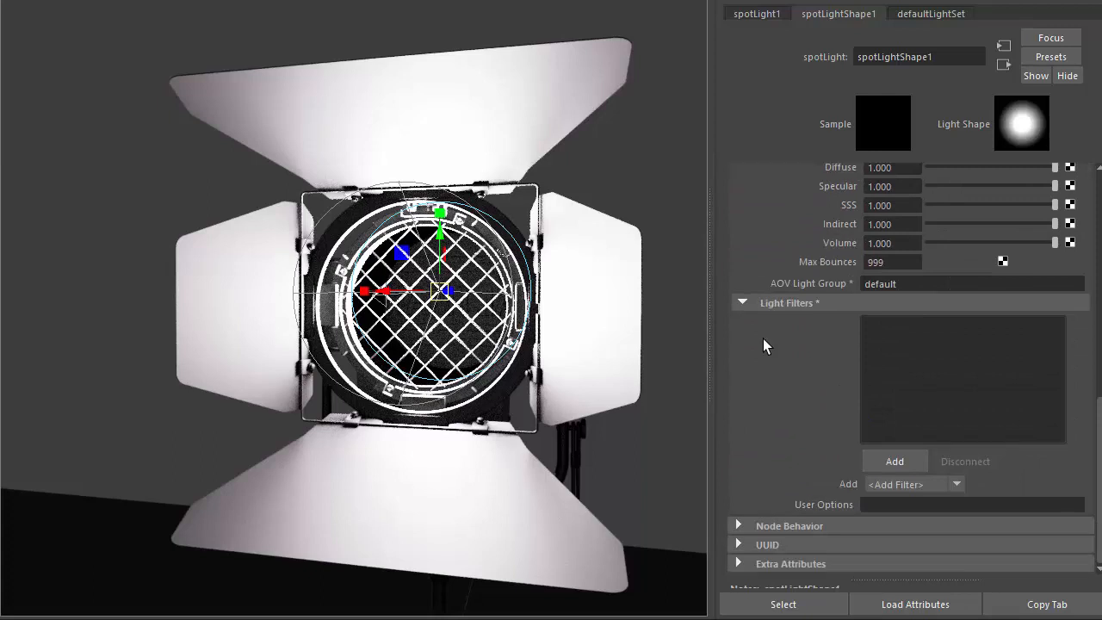
{"action": "left_click", "coordinate": [895, 461]}
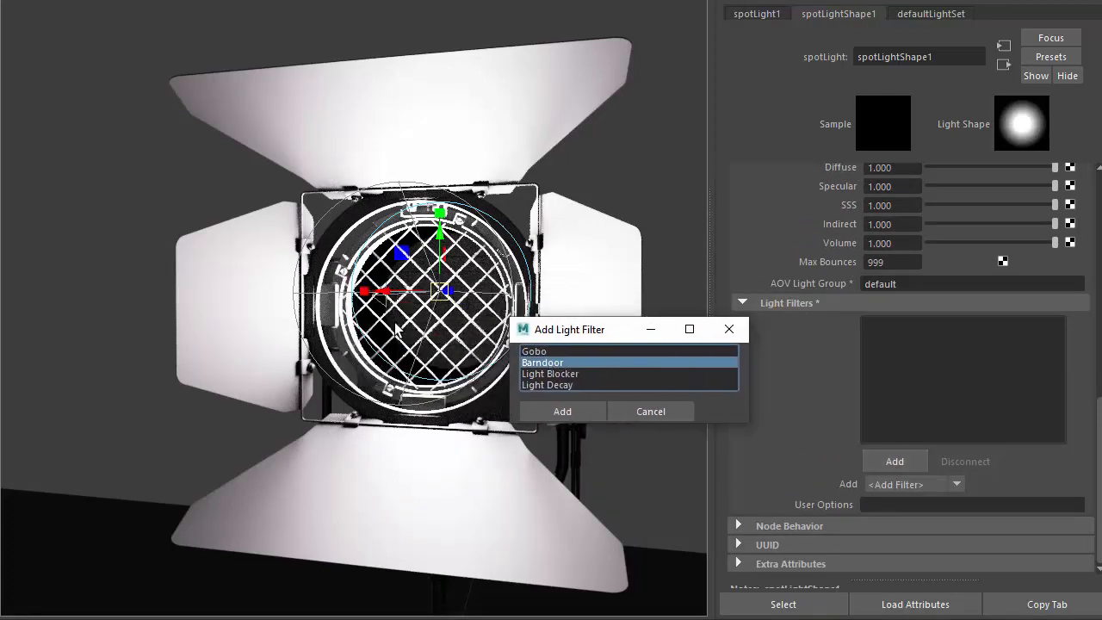
{"action": "left_click_drag", "start_coordinate": [568, 329], "coordinate": [646, 329]}
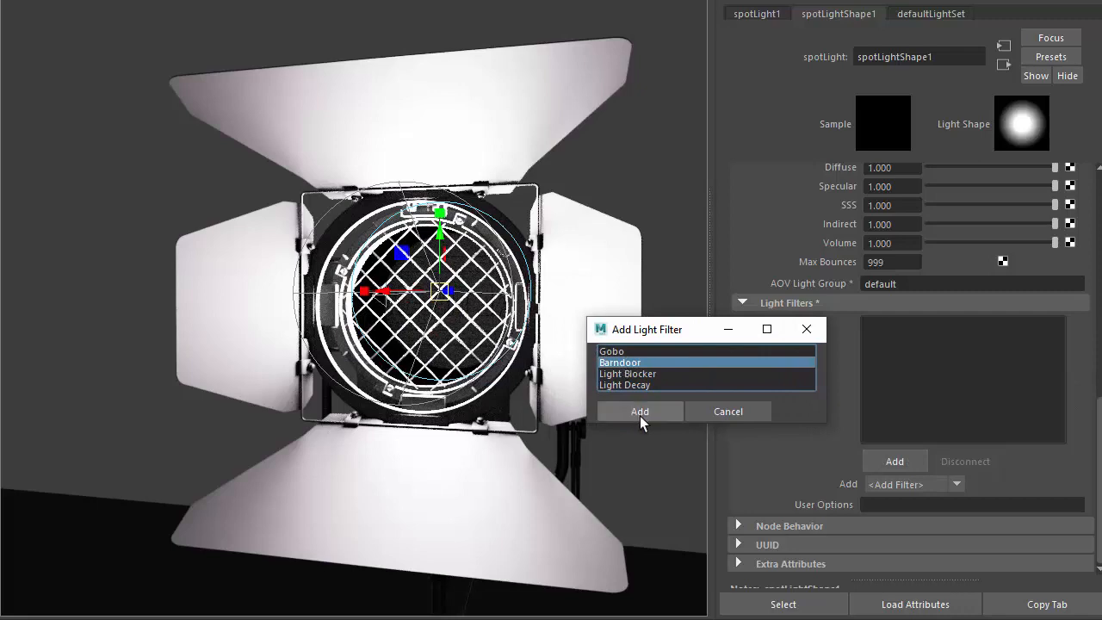
{"action": "left_click", "coordinate": [640, 411]}
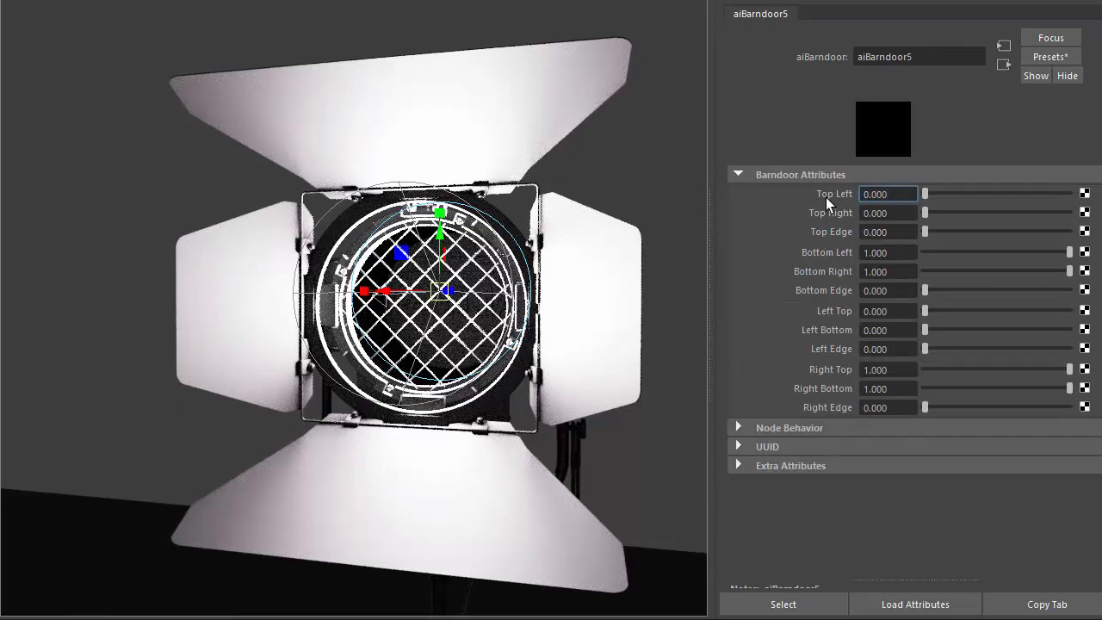
{"action": "mouse_move", "coordinate": [801, 196]}
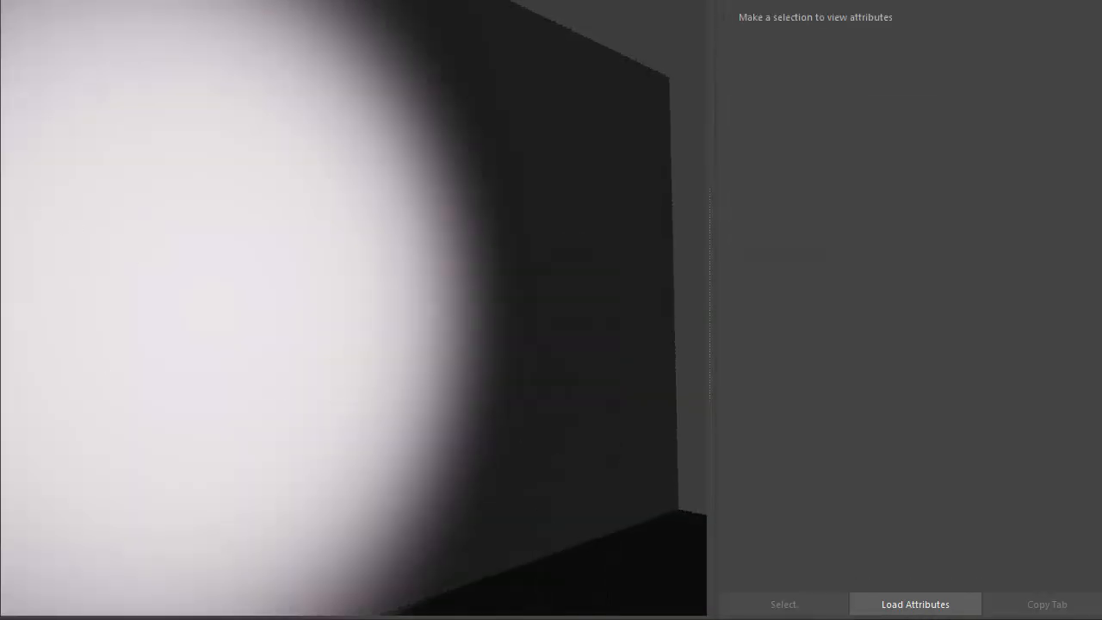
Select the wall spotlight, spotLight1, and attach aiBarndoor4 to show its flap settings.
{"action": "left_click", "coordinate": [473, 292]}
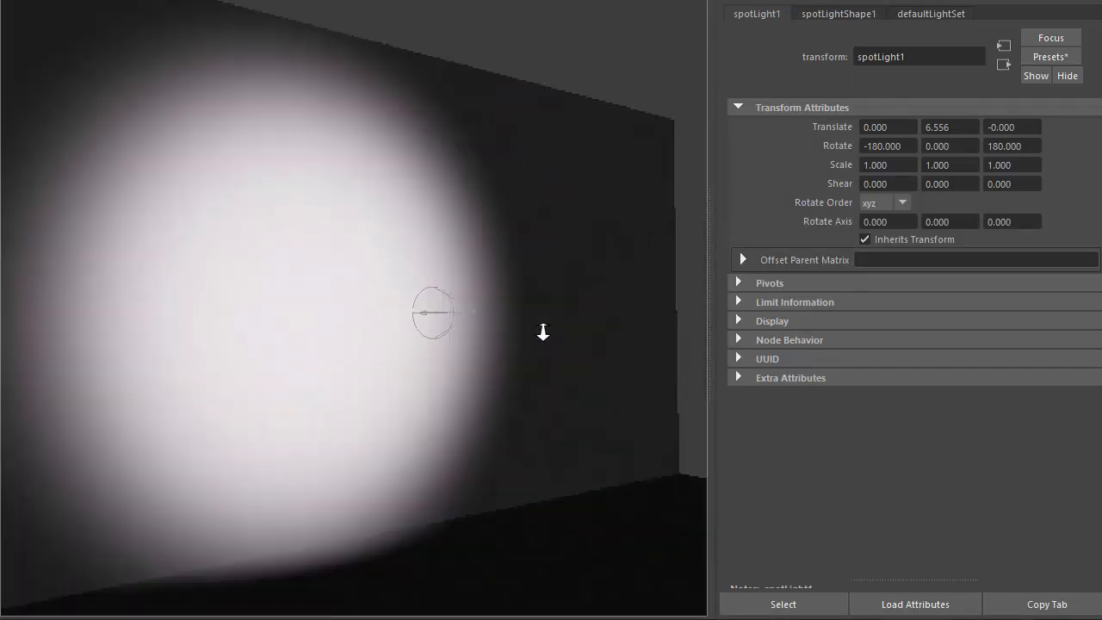
{"action": "left_click", "coordinate": [838, 13]}
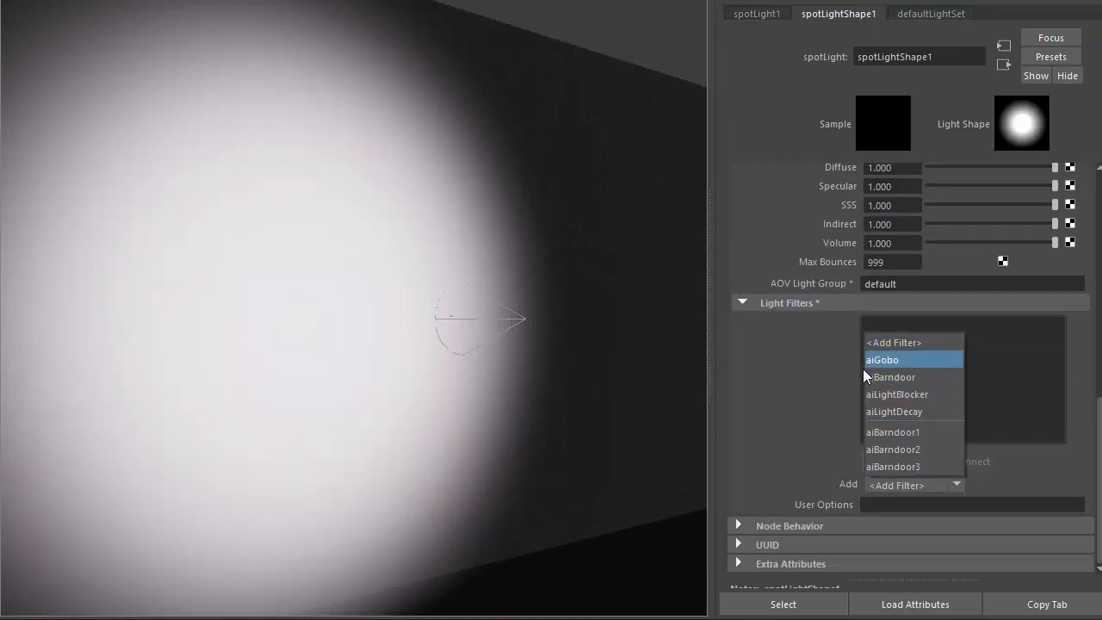
{"action": "left_click", "coordinate": [895, 377]}
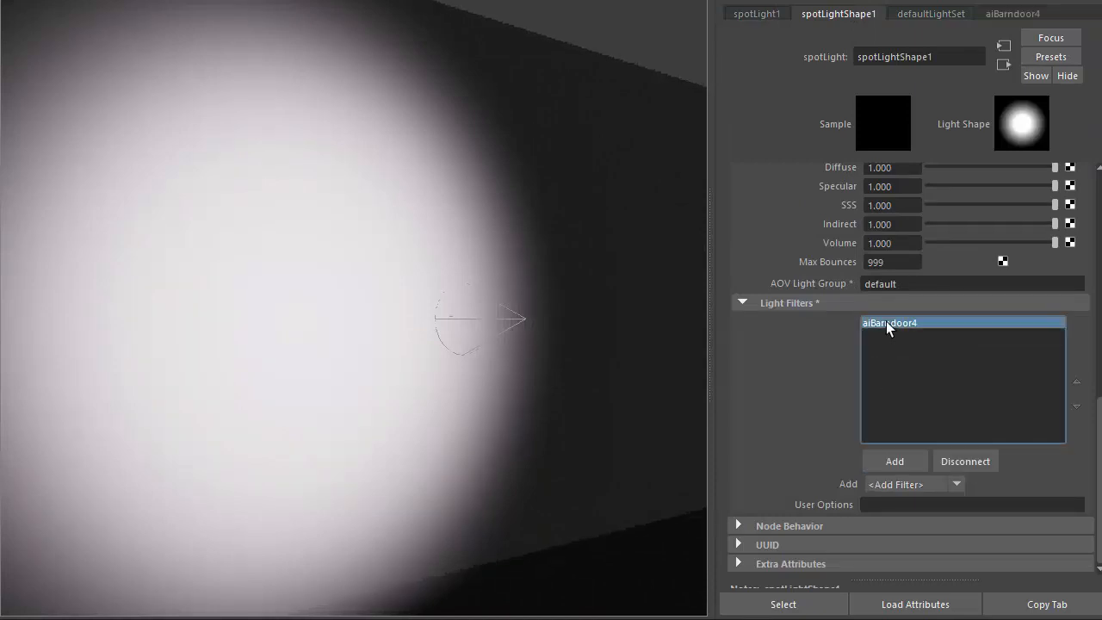
{"action": "double_click", "coordinate": [890, 322]}
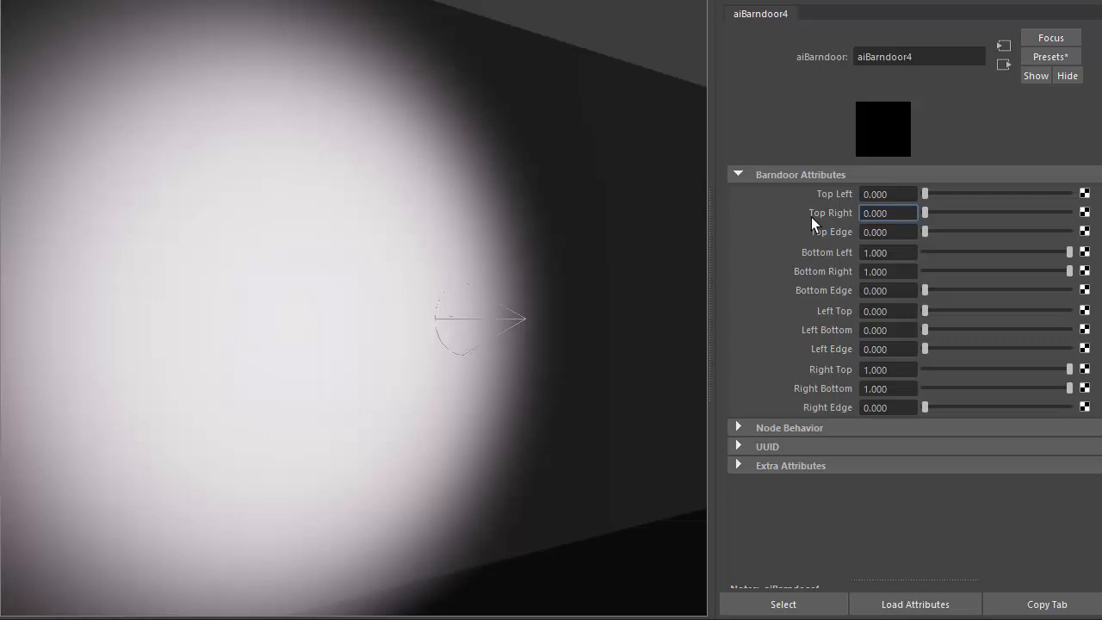
{"action": "mouse_move", "coordinate": [934, 205]}
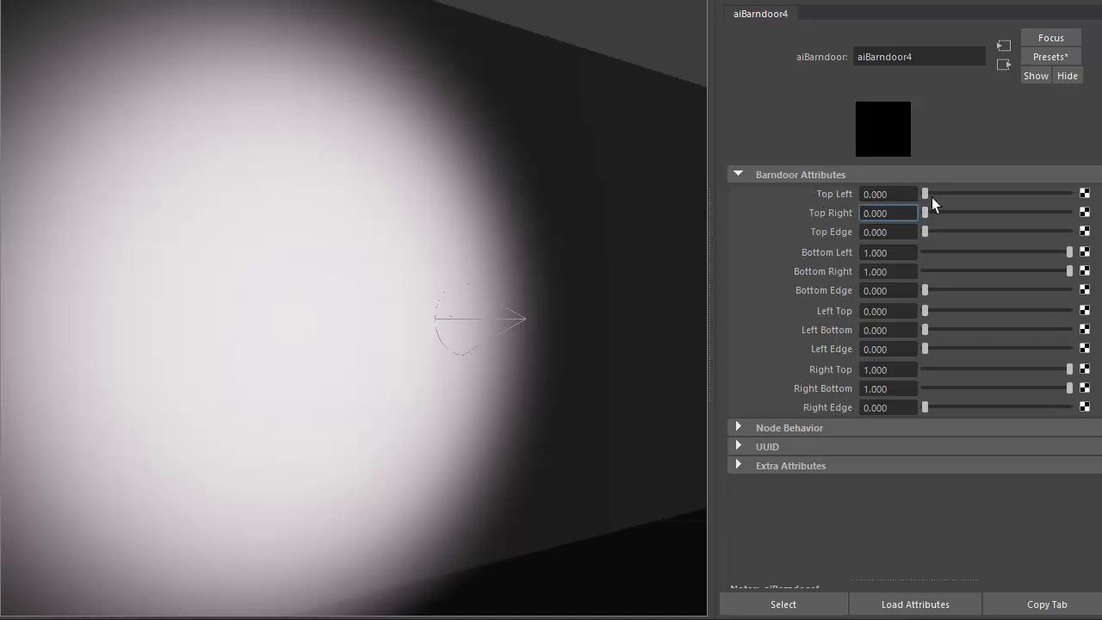
Close the top and left flaps to 0.4 and bottom and right to 0.6, softening the top edge.
{"action": "left_click_drag", "start_coordinate": [926, 194], "coordinate": [974, 194]}
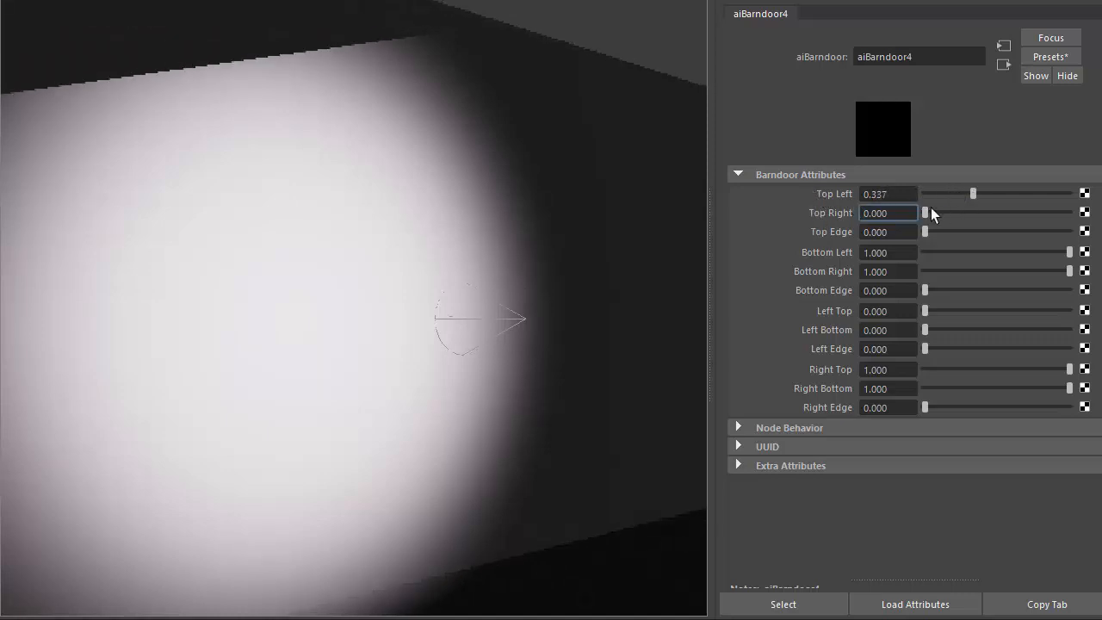
{"action": "left_click_drag", "start_coordinate": [926, 213], "coordinate": [969, 213]}
{"action": "type", "text": "0.400"}
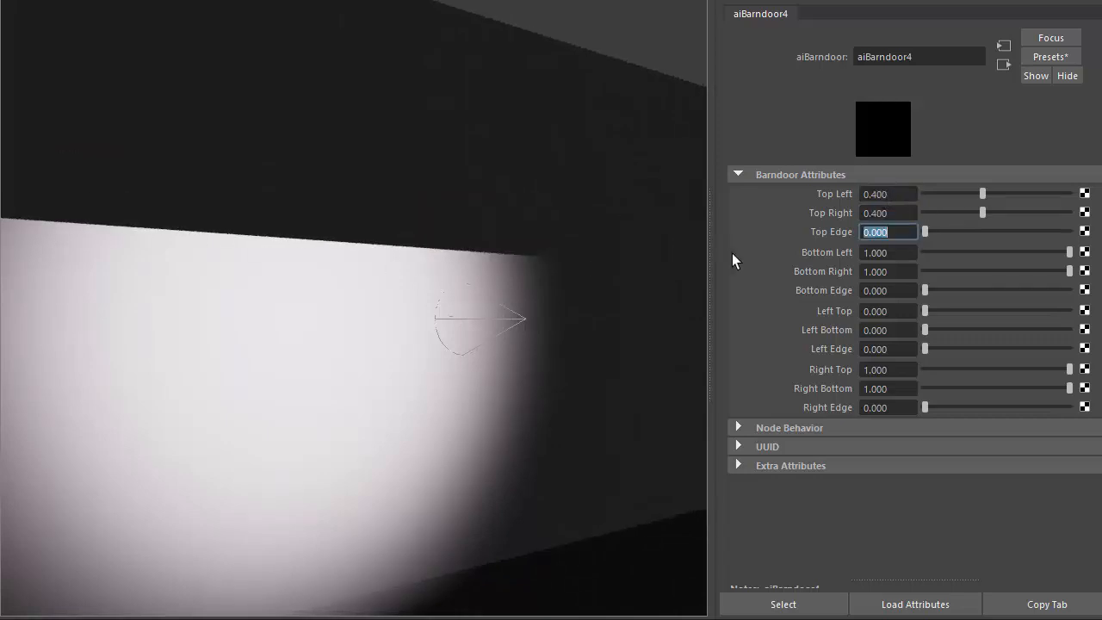
{"action": "left_click_drag", "start_coordinate": [1071, 252], "coordinate": [1023, 253]}
{"action": "type", "text": ".6"}
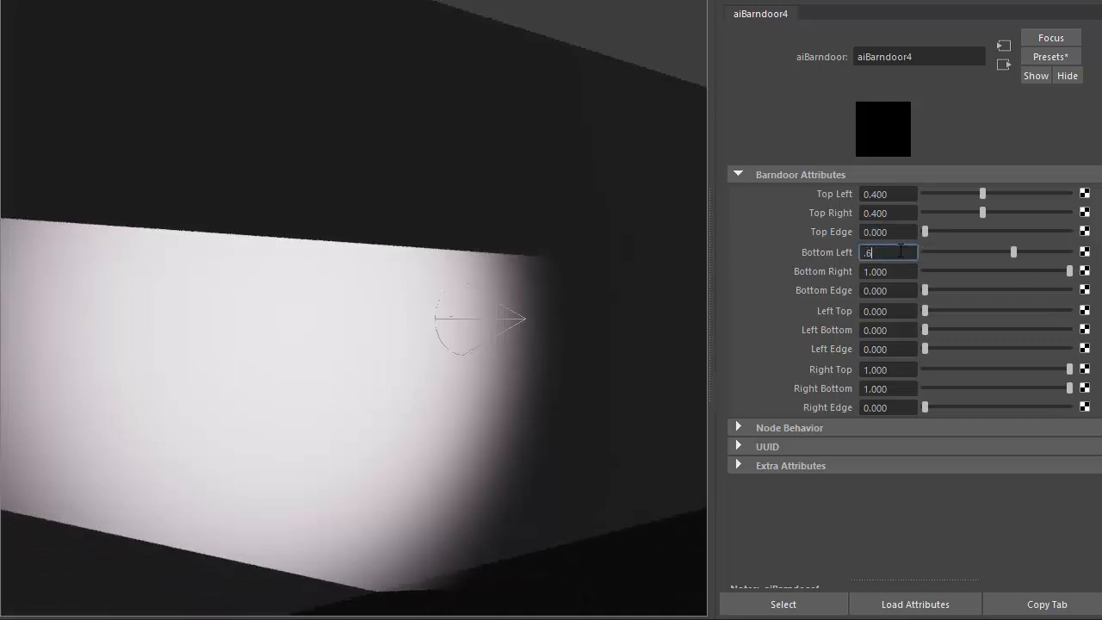
{"action": "left_click_drag", "start_coordinate": [1071, 271], "coordinate": [1017, 271]}
{"action": "type", "text": "0.400"}
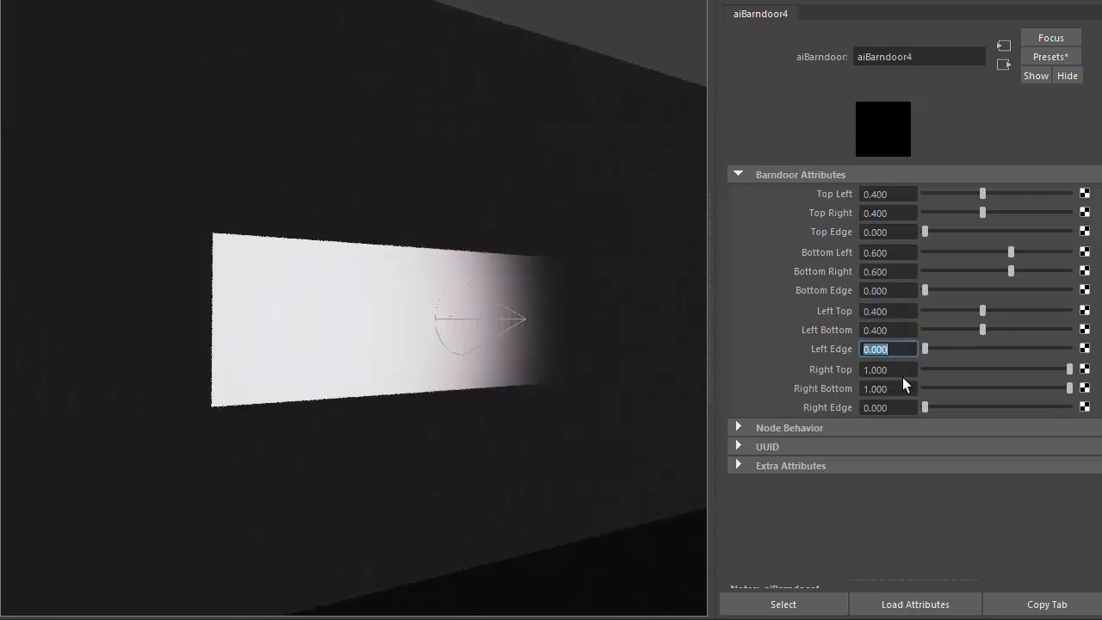
{"action": "type", "text": ".6"}
{"action": "left_click", "coordinate": [889, 388]}
{"action": "type", "text": "0.600"}
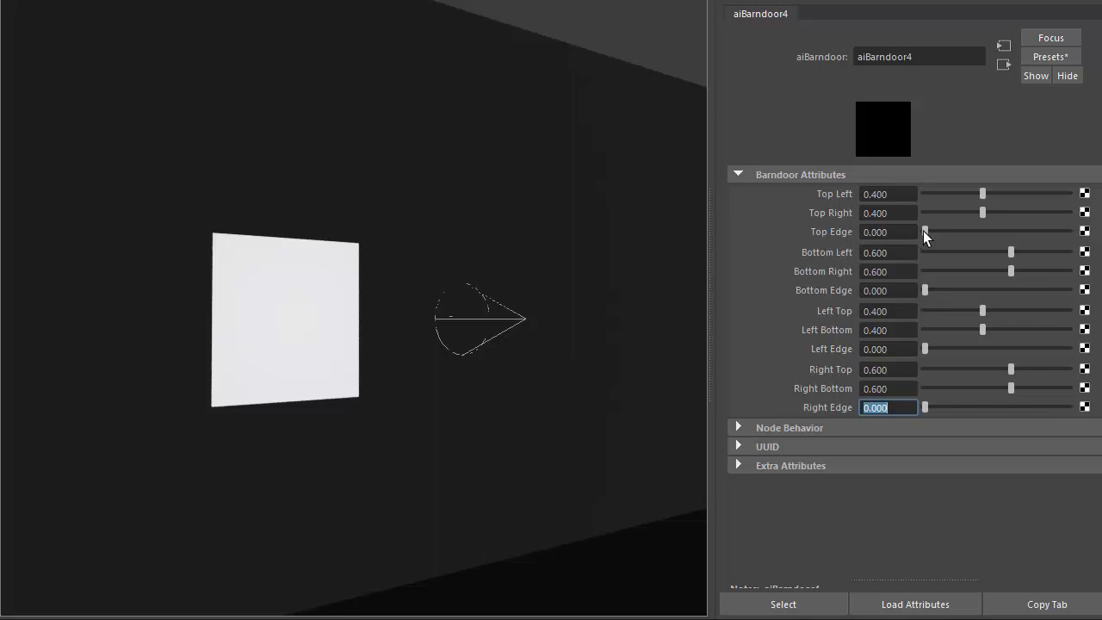
{"action": "left_click_drag", "start_coordinate": [927, 233], "coordinate": [931, 233]}
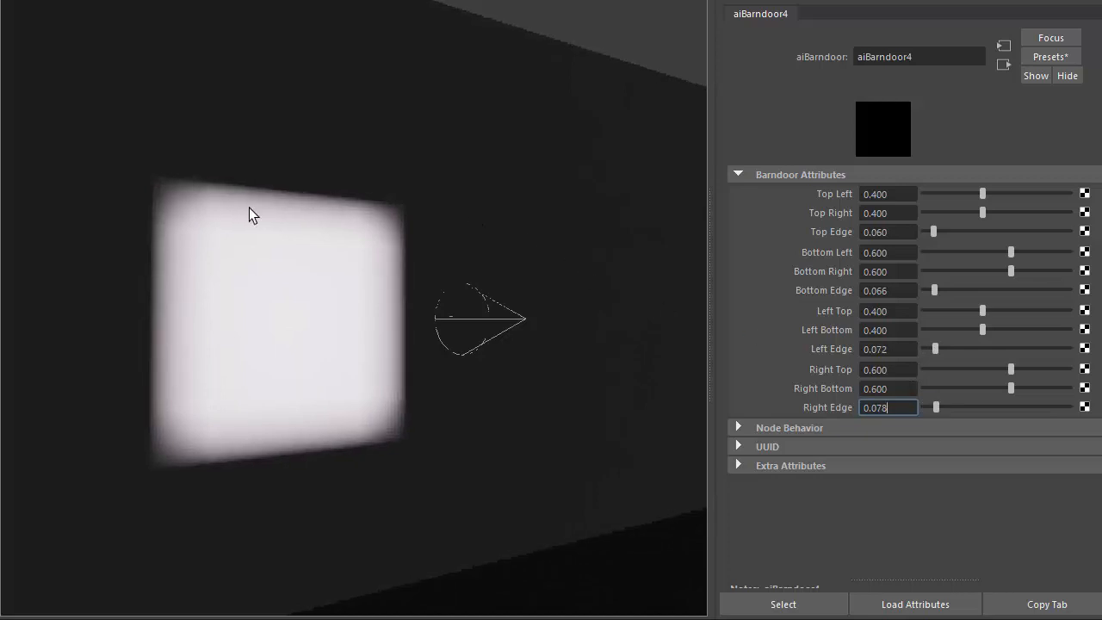
{"action": "mouse_move", "coordinate": [505, 341]}
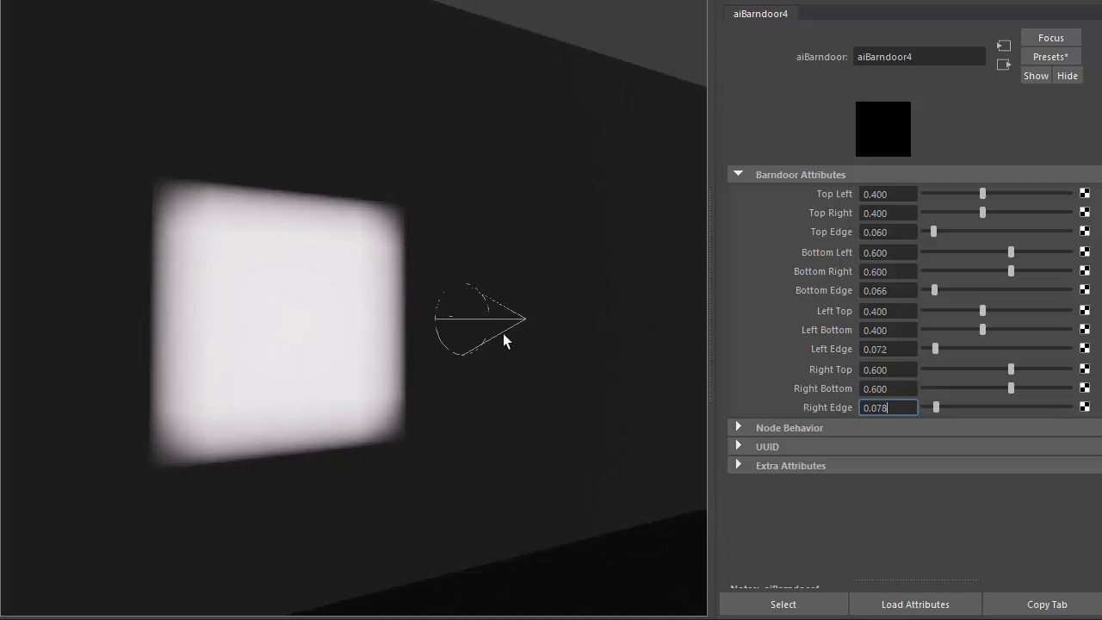
Return to the spotlight's own spotLightShape1 attributes.
{"action": "left_click", "coordinate": [838, 13]}
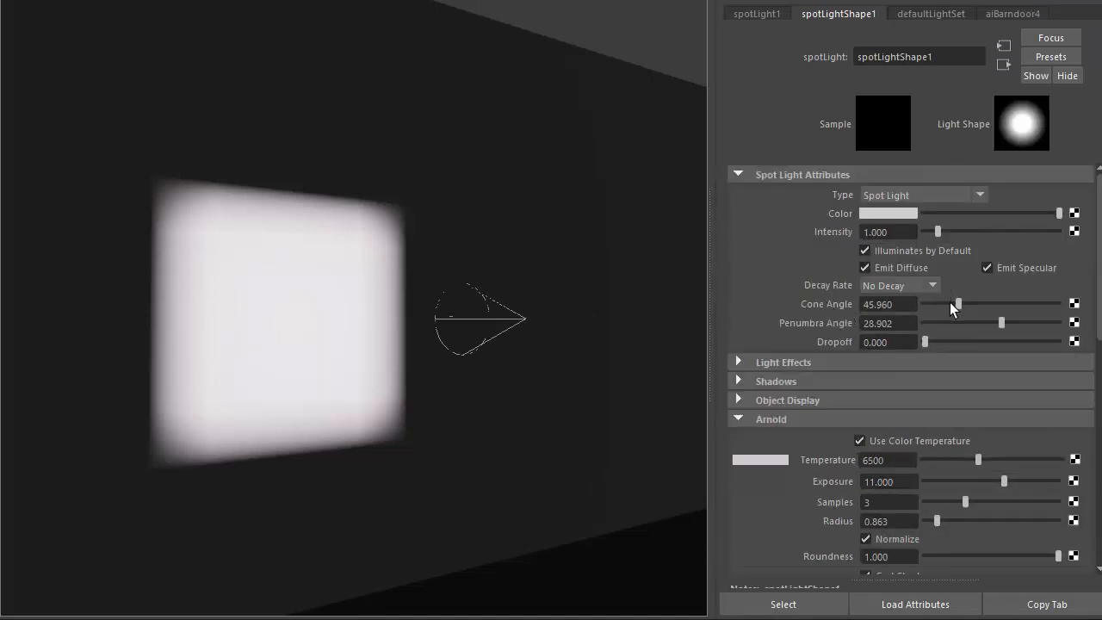
Set the spotlight cone angle to about 38.6 and penumbra angle to about 28.9.
{"action": "left_click_drag", "start_coordinate": [957, 304], "coordinate": [987, 304]}
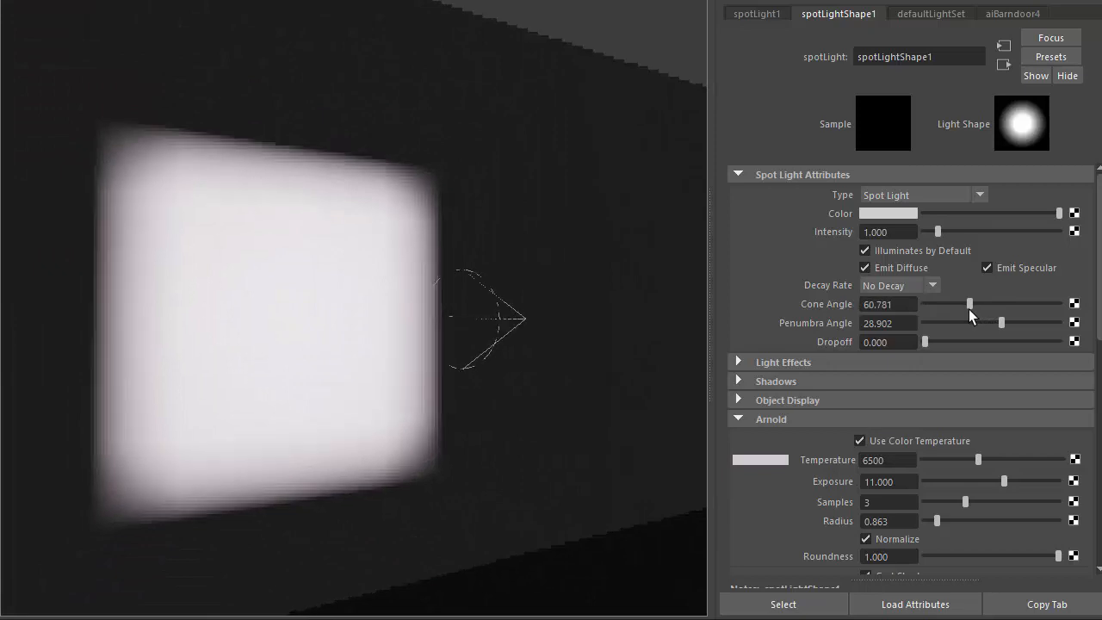
{"action": "left_click_drag", "start_coordinate": [969, 304], "coordinate": [952, 304]}
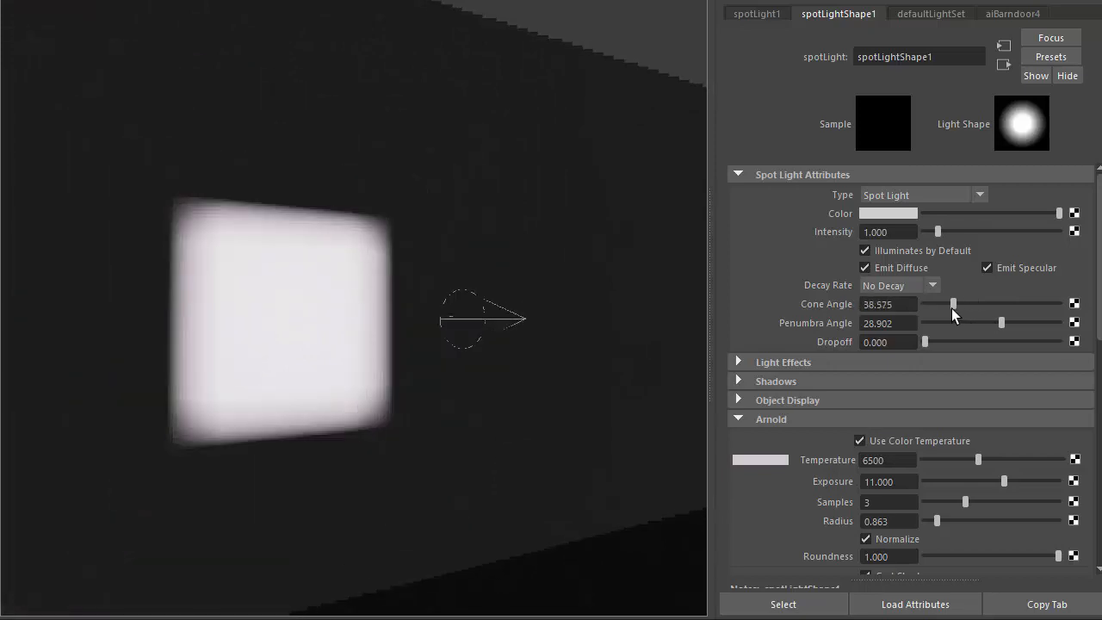
{"action": "left_click_drag", "start_coordinate": [954, 303], "coordinate": [960, 303]}
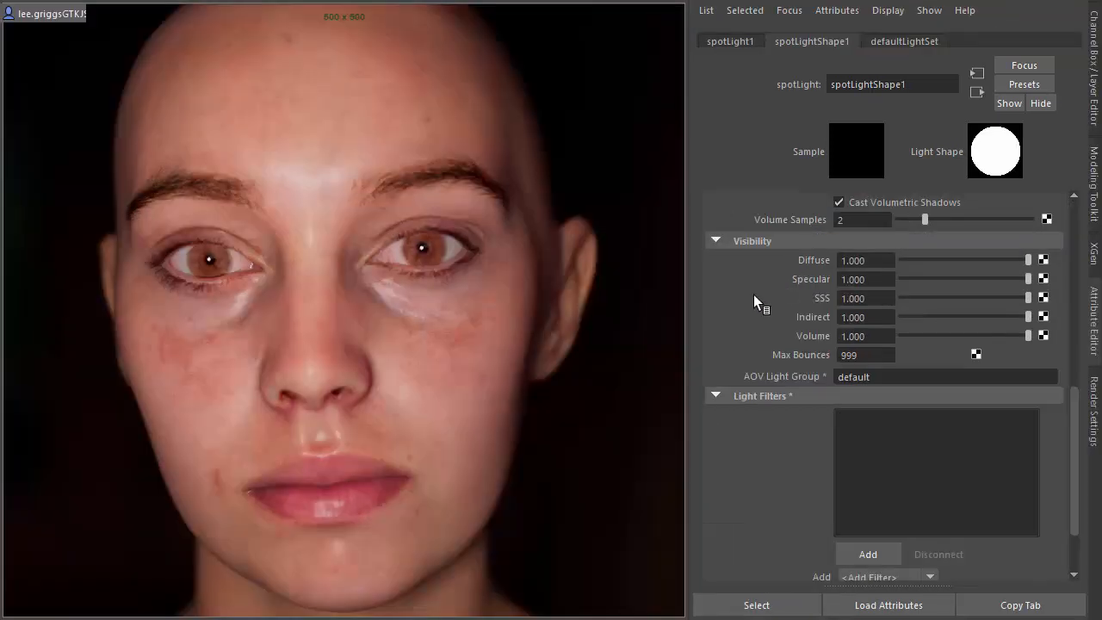
{"action": "mouse_move", "coordinate": [747, 356]}
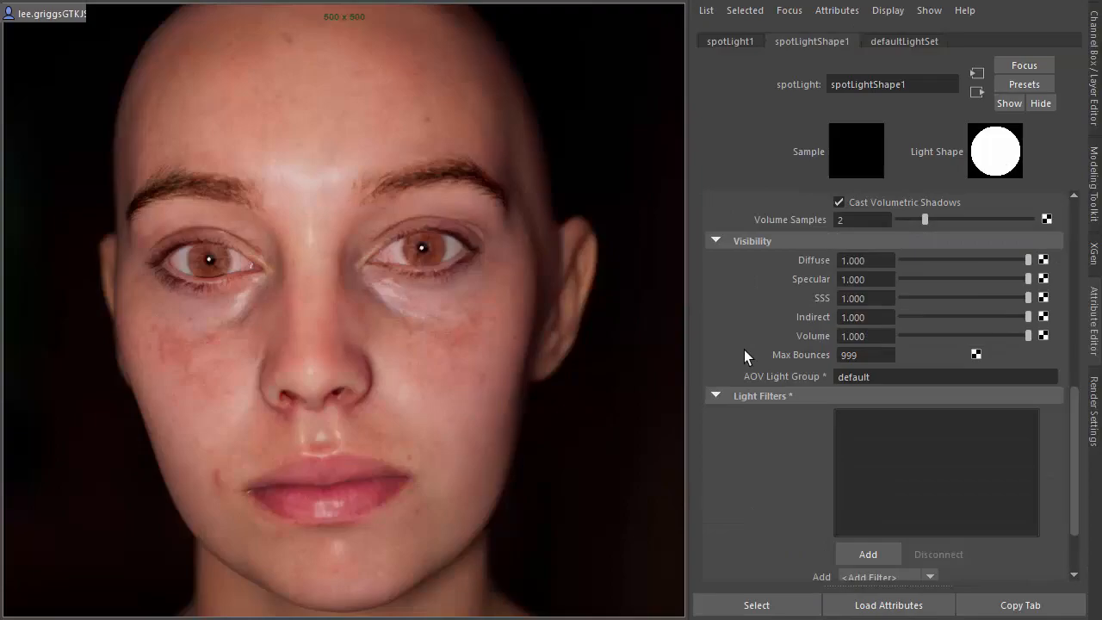
Attach a Barndoor filter, aiBarndoor8, to the face spotlight and view its flap settings.
{"action": "left_click", "coordinate": [868, 554]}
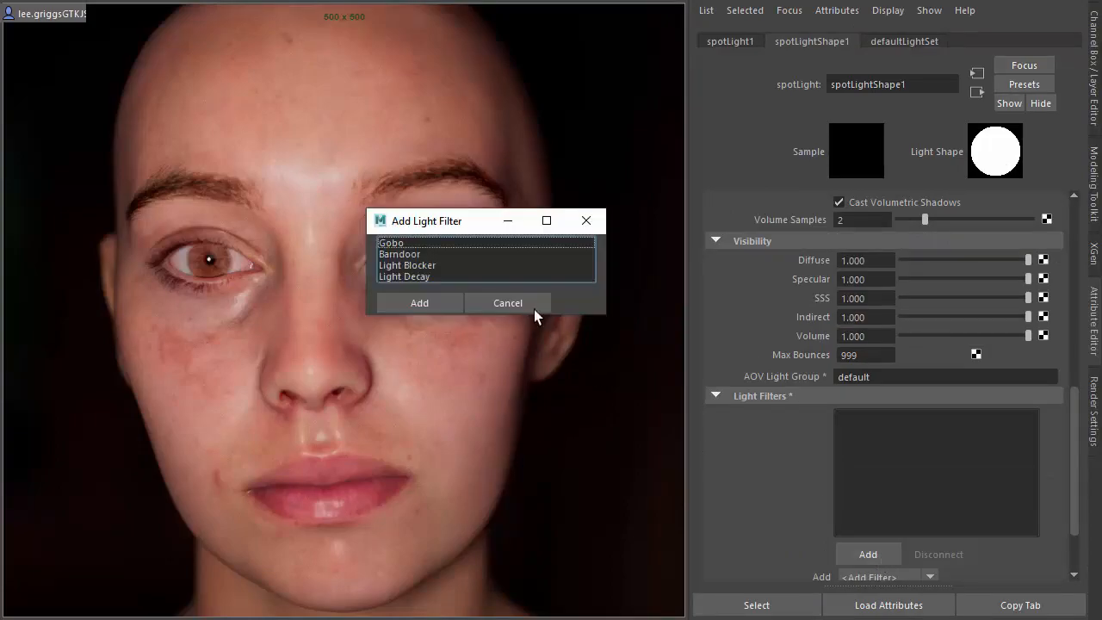
{"action": "left_click", "coordinate": [420, 302]}
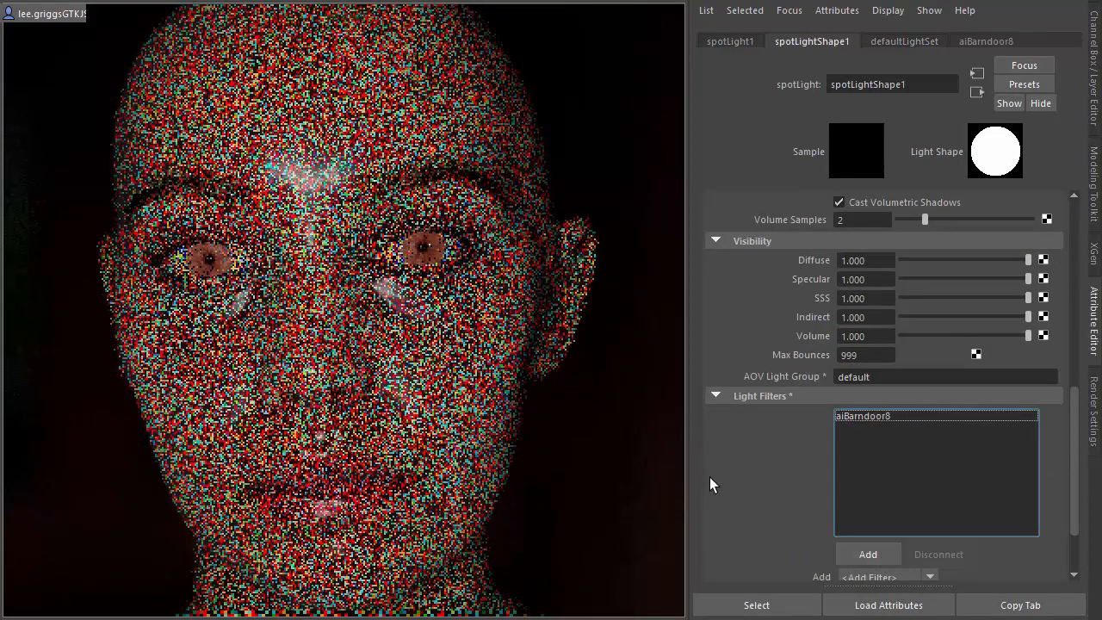
{"action": "left_click", "coordinate": [985, 40]}
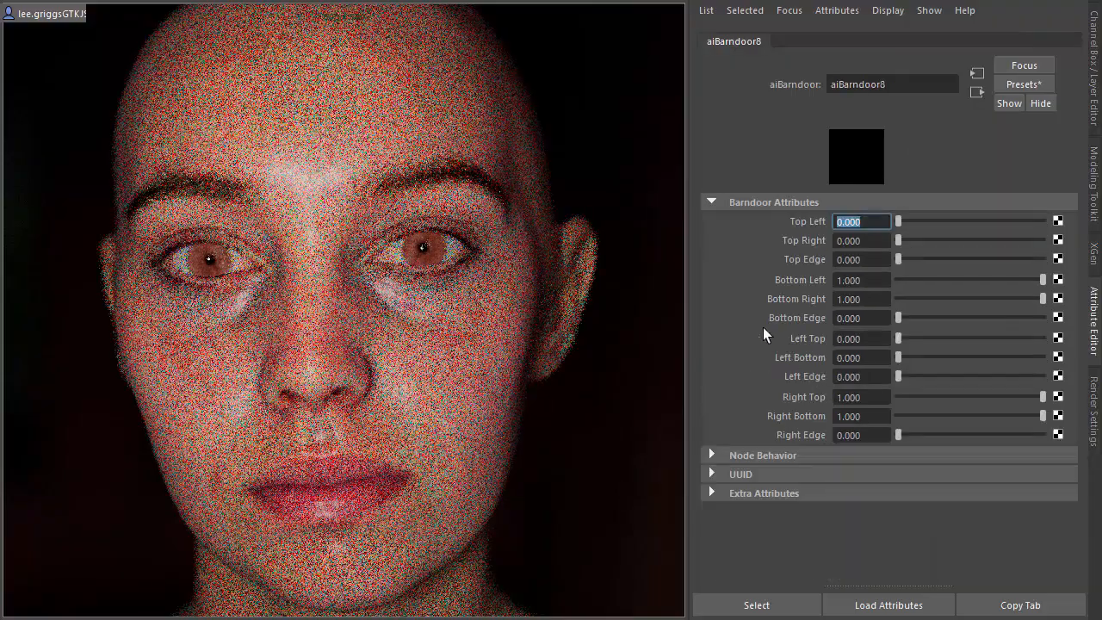
{"action": "left_click_drag", "start_coordinate": [899, 222], "coordinate": [940, 221]}
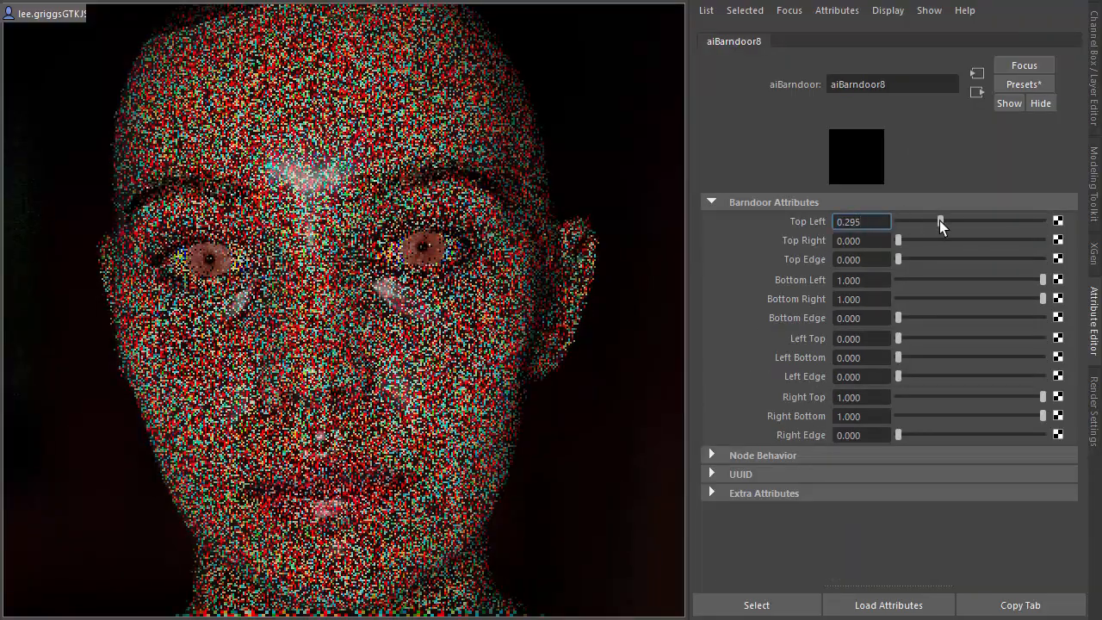
{"action": "left_click_drag", "start_coordinate": [898, 240], "coordinate": [939, 240]}
{"action": "type", "text": "0.400"}
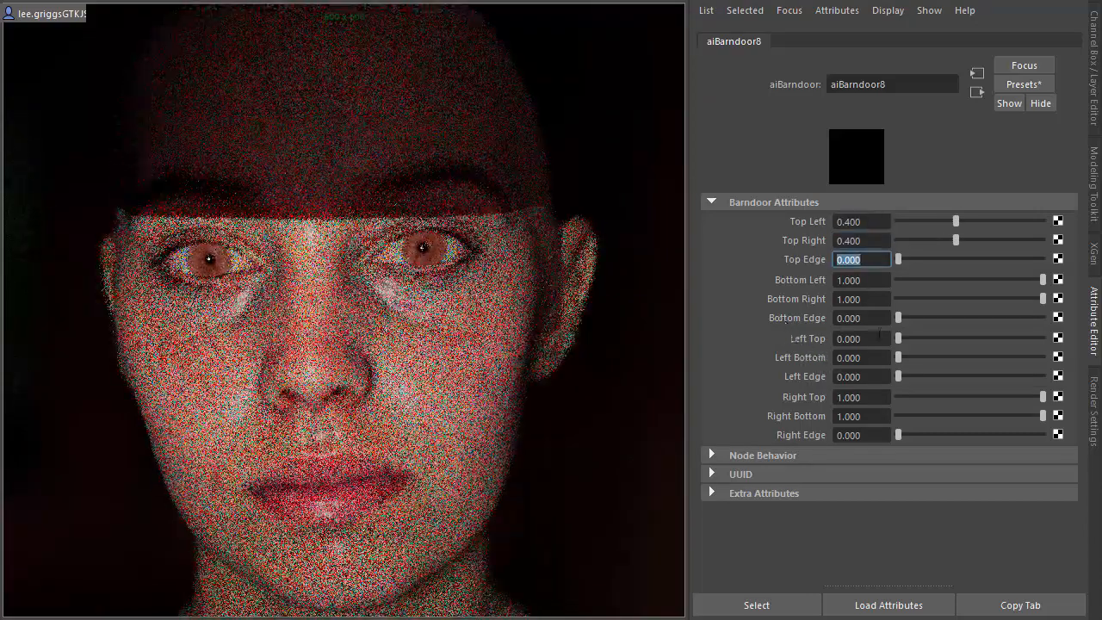
{"action": "left_click_drag", "start_coordinate": [1042, 279], "coordinate": [964, 279]}
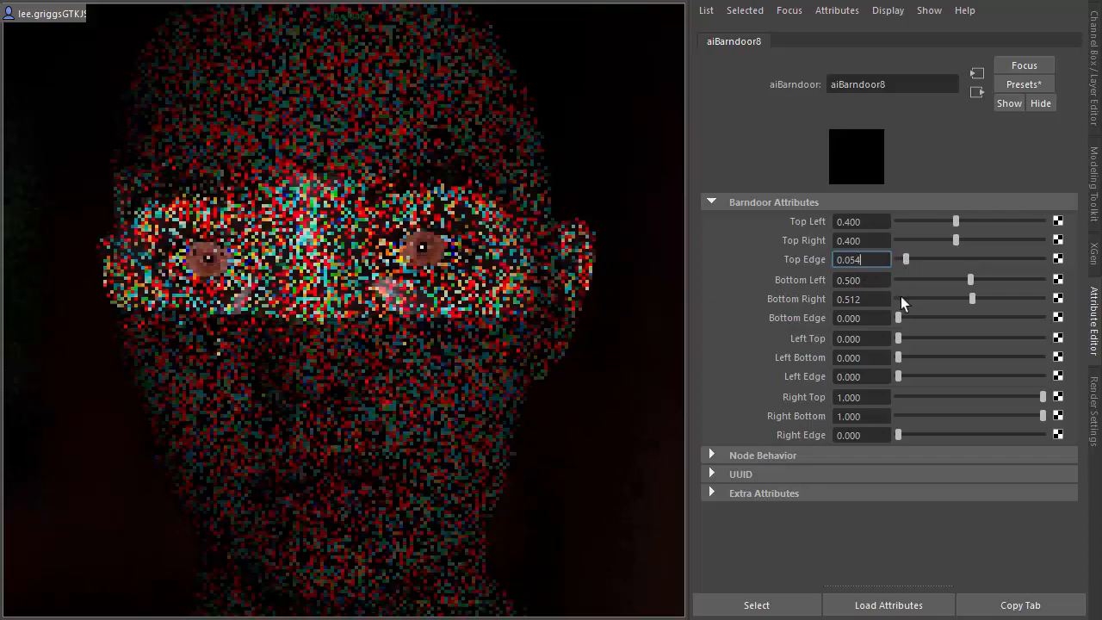
{"action": "left_click_drag", "start_coordinate": [898, 318], "coordinate": [905, 318]}
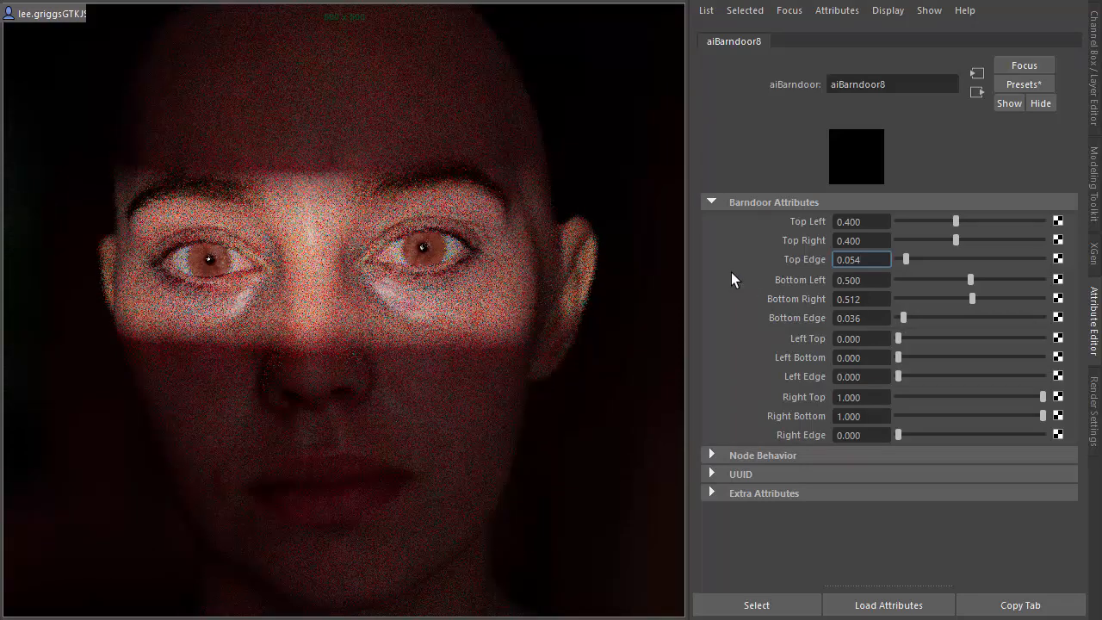
{"action": "left_click", "coordinate": [861, 259]}
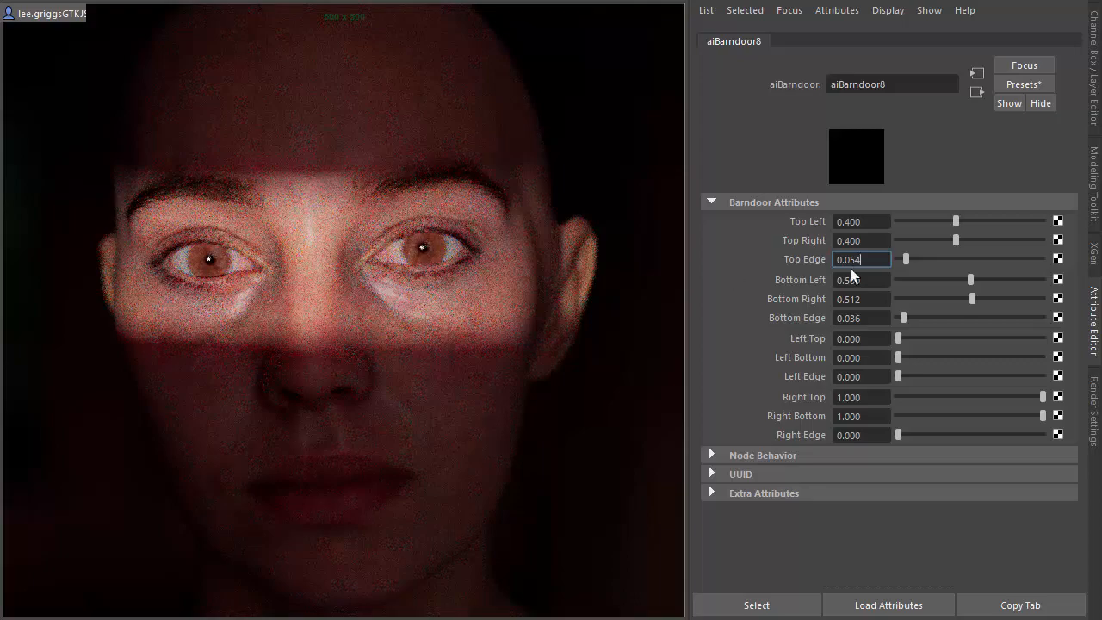
{"action": "left_click", "coordinate": [1023, 83]}
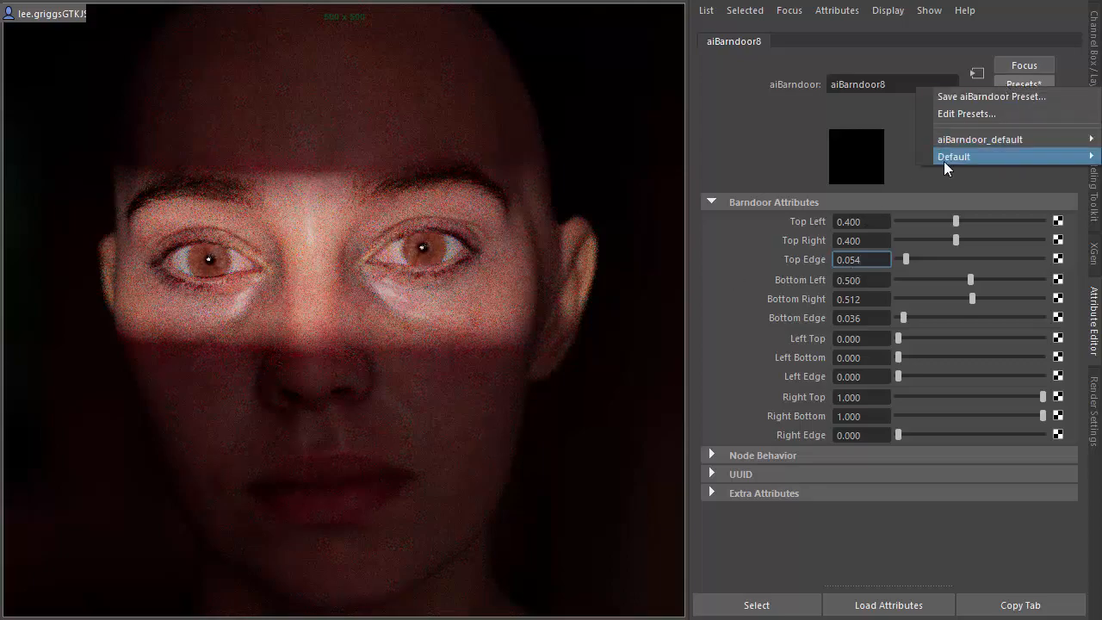
{"action": "left_click", "coordinate": [953, 156]}
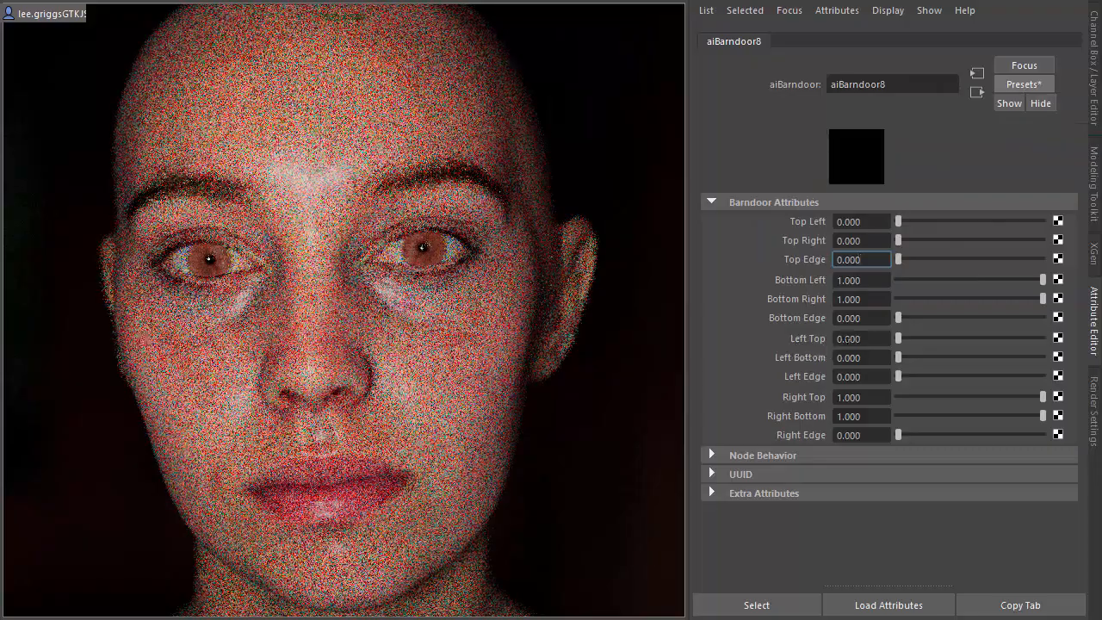
Set Left Top/Bottom ~0.39/0.40, Right Top/Bottom 0.566, Right Edge 0.036, Left Edge 0.072.
{"action": "left_click_drag", "start_coordinate": [898, 339], "coordinate": [968, 339]}
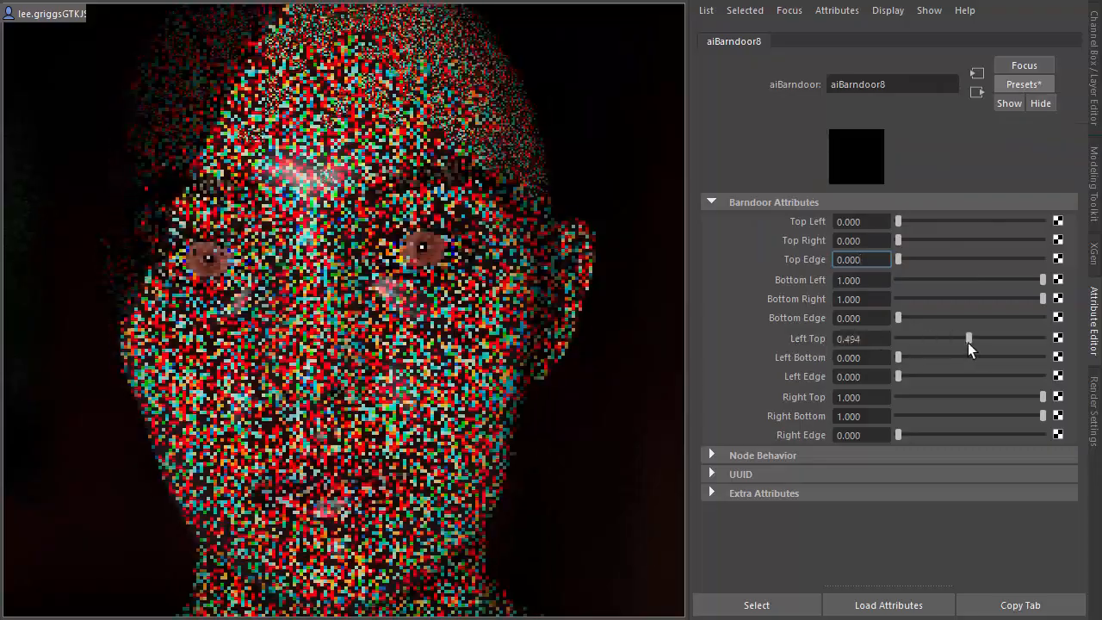
{"action": "left_click_drag", "start_coordinate": [899, 358], "coordinate": [972, 358]}
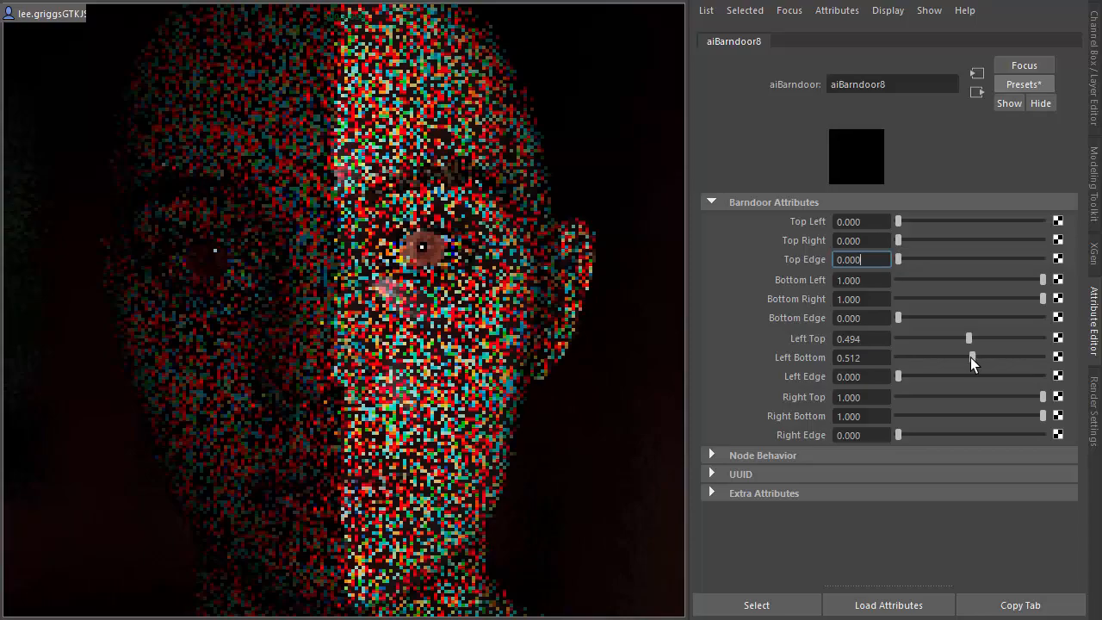
{"action": "left_click_drag", "start_coordinate": [1042, 397], "coordinate": [988, 397]}
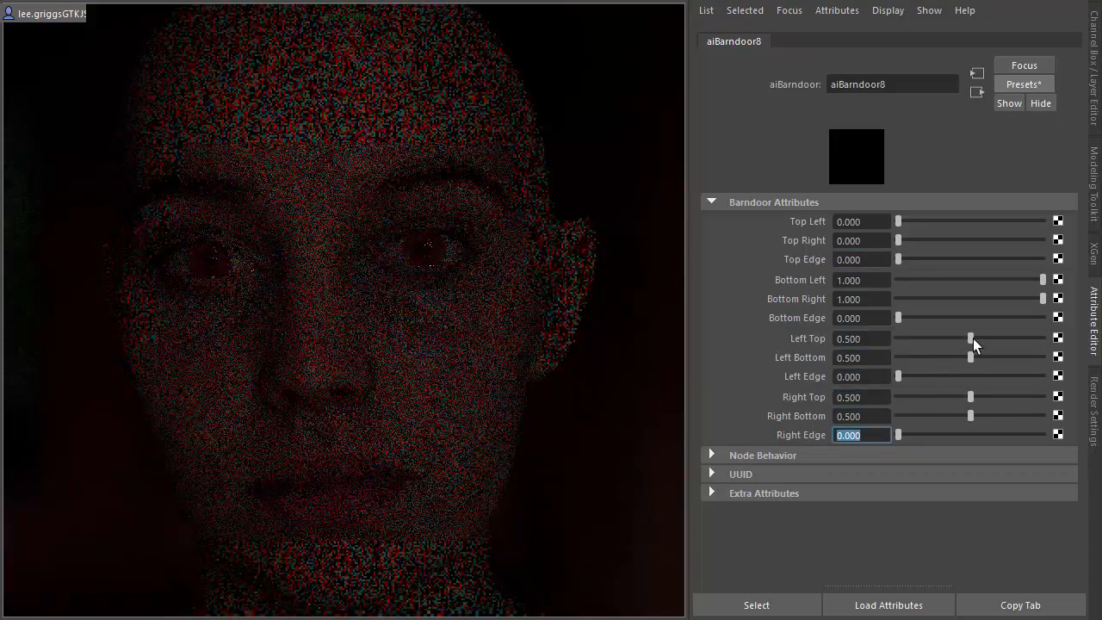
{"action": "left_click_drag", "start_coordinate": [972, 337], "coordinate": [952, 337]}
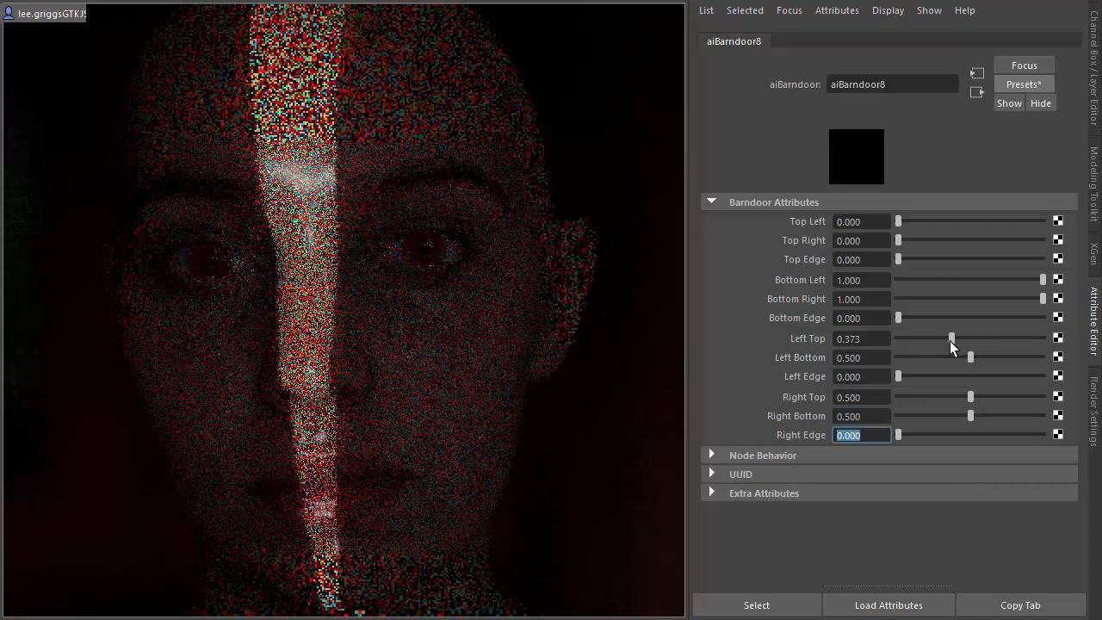
{"action": "left_click_drag", "start_coordinate": [972, 356], "coordinate": [959, 362]}
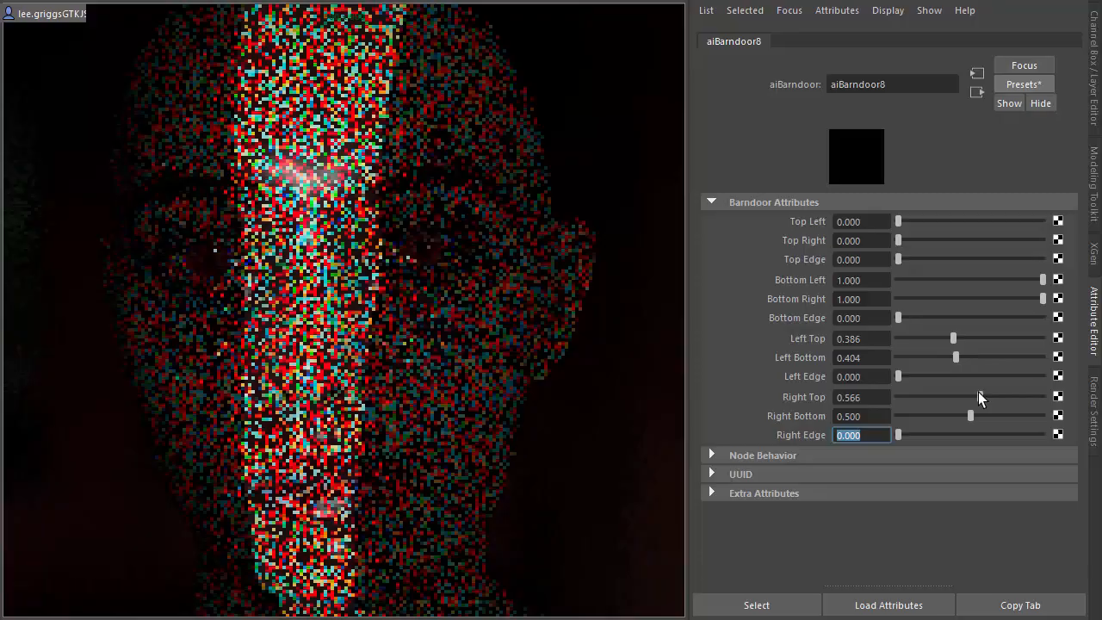
{"action": "left_click_drag", "start_coordinate": [972, 416], "coordinate": [979, 416]}
{"action": "type", "text": "0.036"}
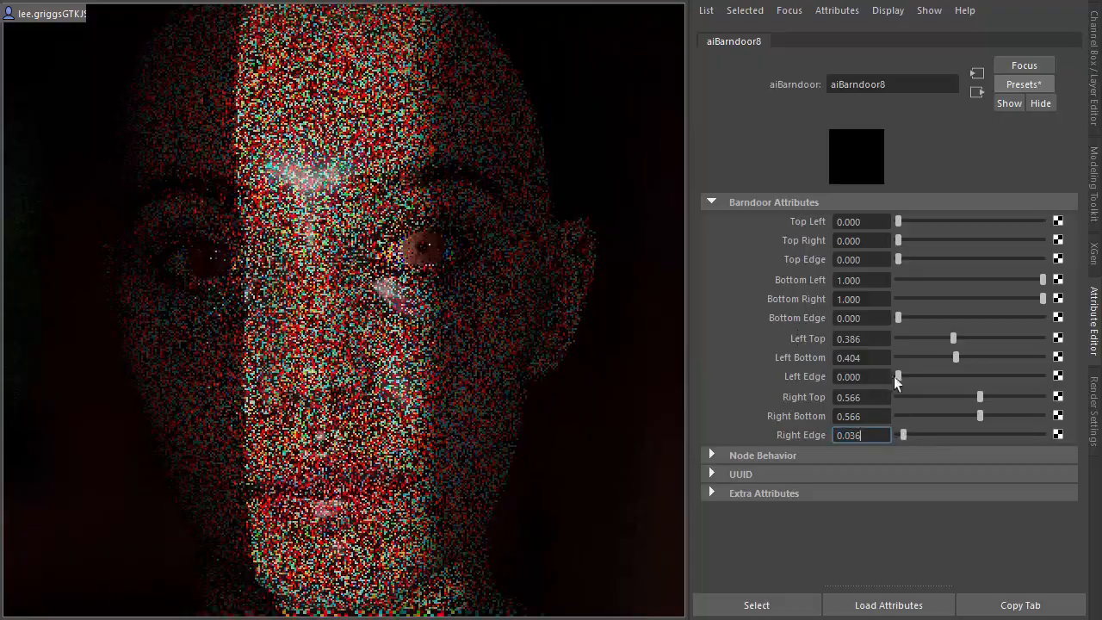
{"action": "left_click_drag", "start_coordinate": [899, 376], "coordinate": [909, 376]}
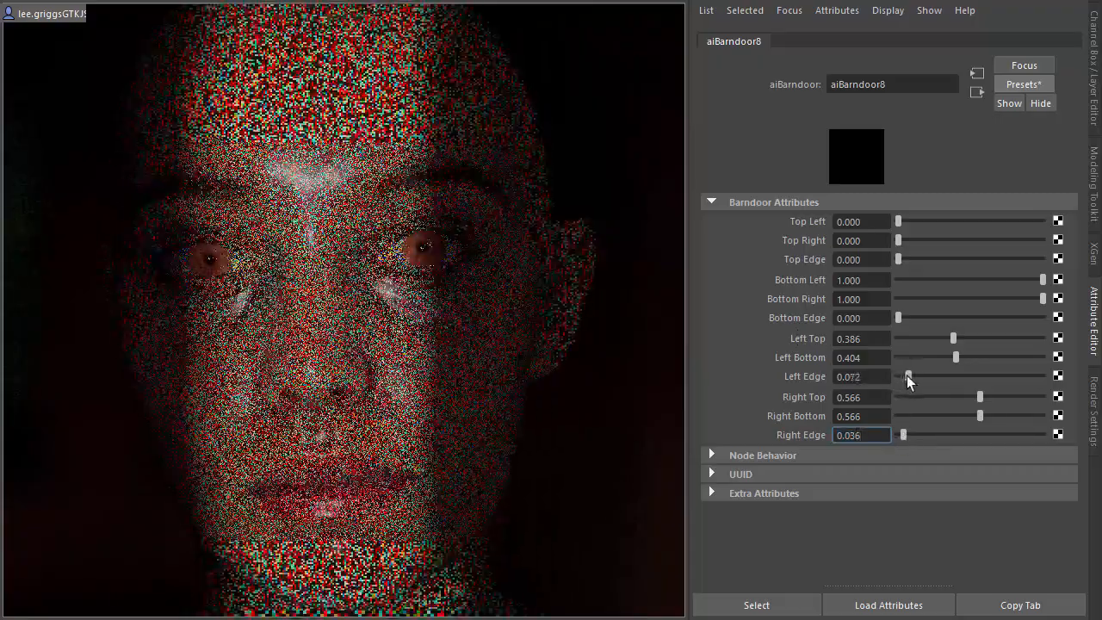